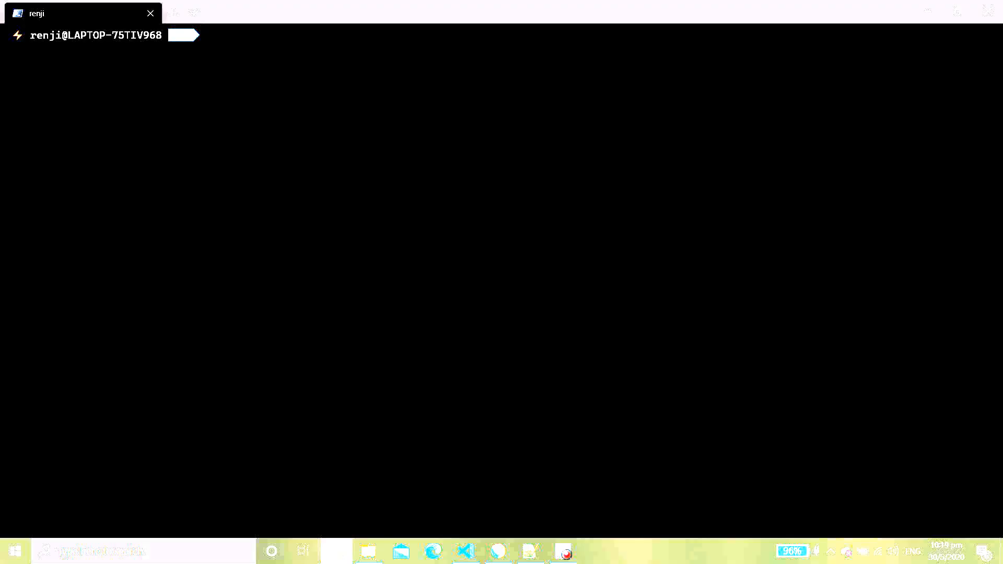
# Run the dism.exe enable-feature command for Microsoft-Windows-Subsystem-Linux, then the VirtualMachinePlatform command from the notes.
pyautogui.write('dism.exe /online /enable-feature /featurename:Microsoft-Windows-Subsystem-Linux /all /norestart')
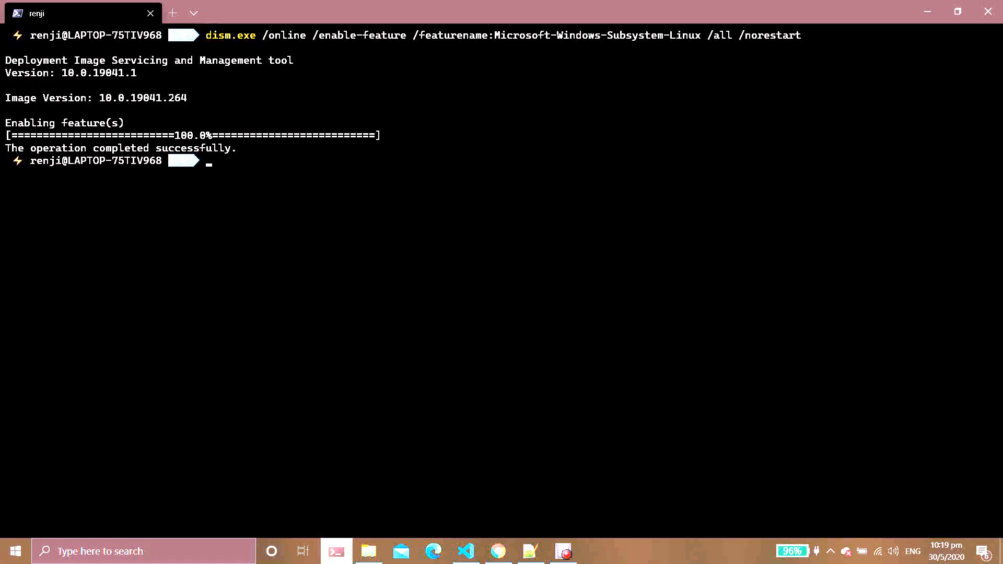
pyautogui.click(530, 552)
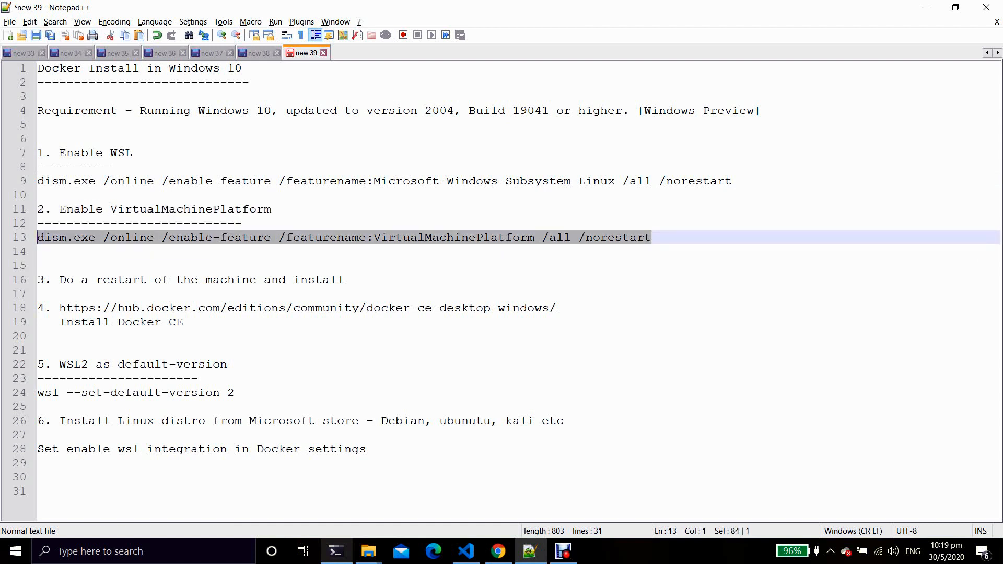
pyautogui.click(336, 551)
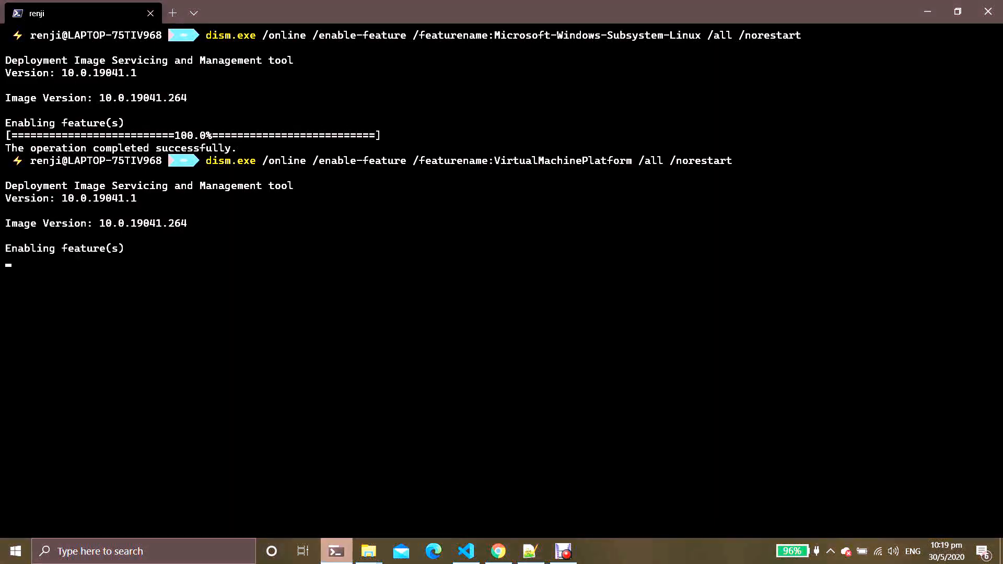
pyautogui.click(529, 552)
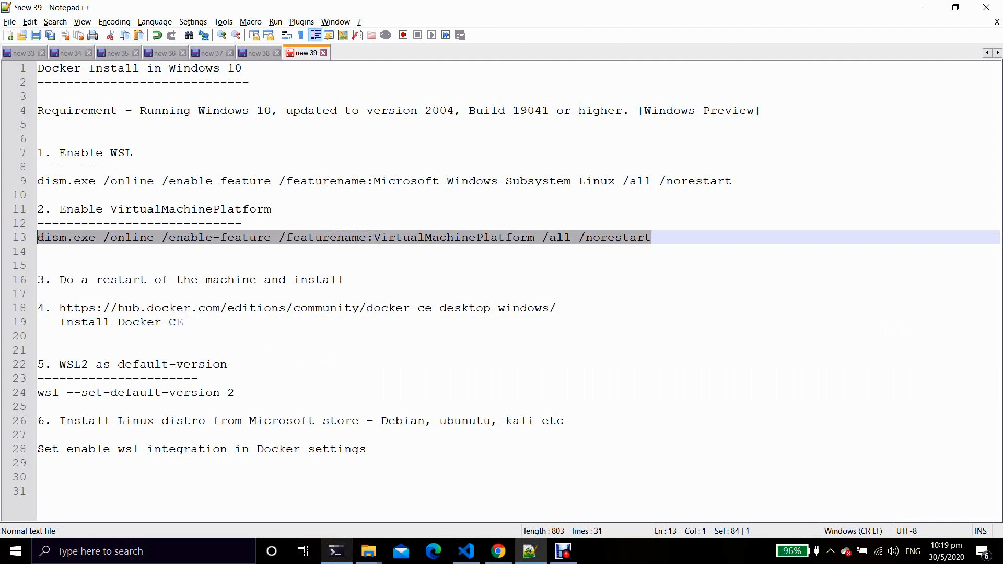
pyautogui.click(342, 280)
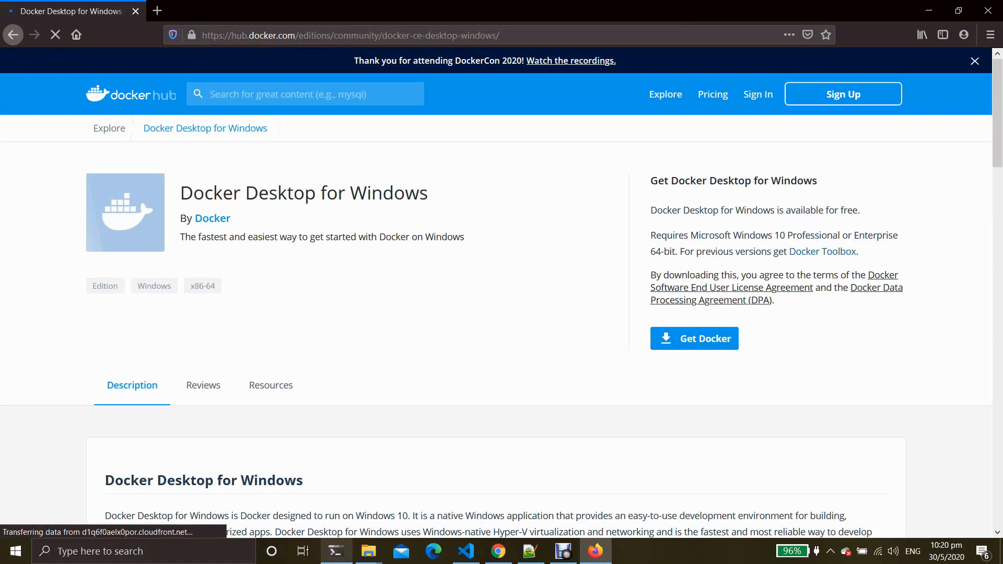
# Scroll the Docker Hub page down to the Stable and Edge Docker Desktop for Windows downloads.
pyautogui.scroll(-3)
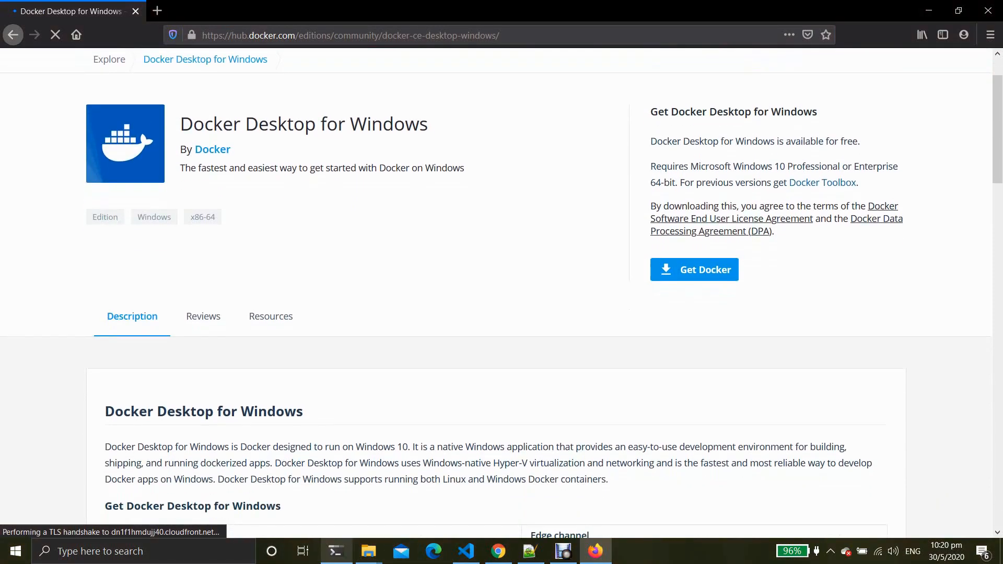
pyautogui.scroll(-3)
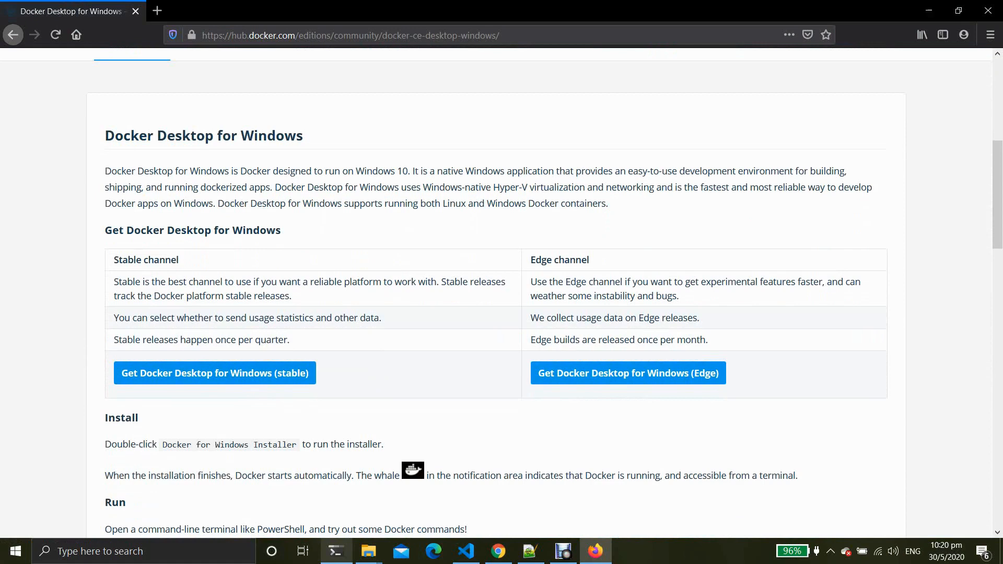
pyautogui.moveTo(629, 373)
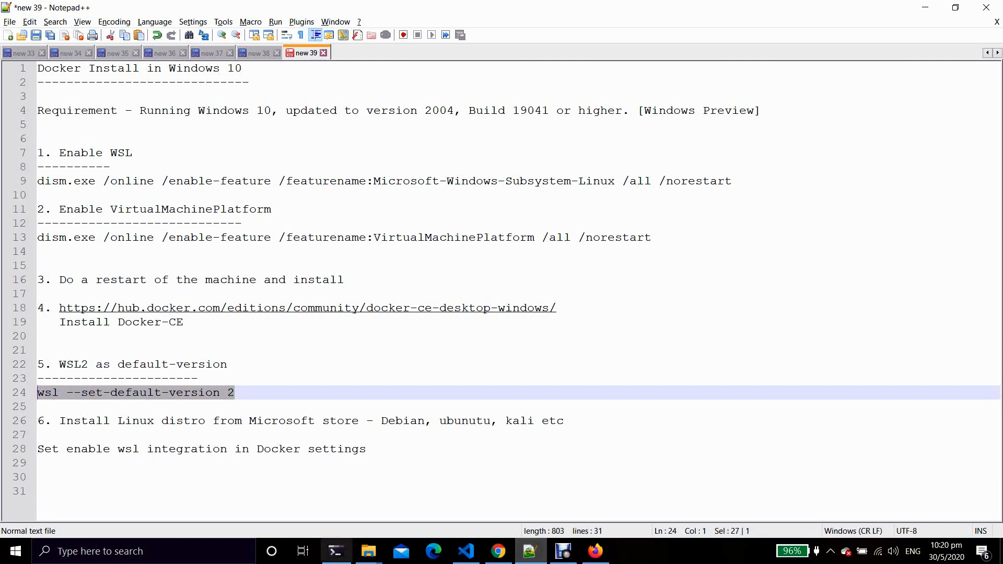
# Select the Linux distro install step in the notes and launch Microsoft Store from the taskbar.
pyautogui.click(336, 551)
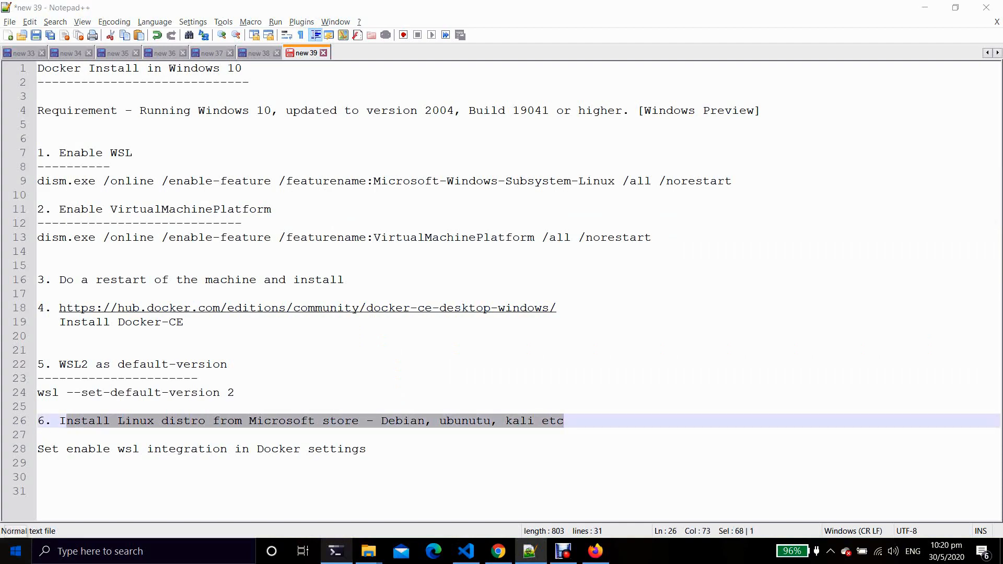
pyautogui.click(627, 551)
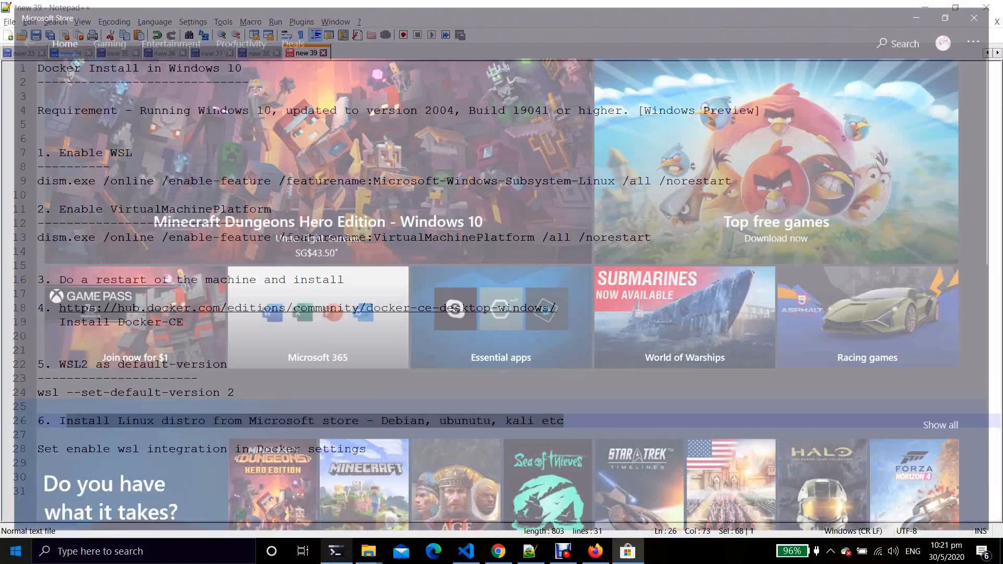